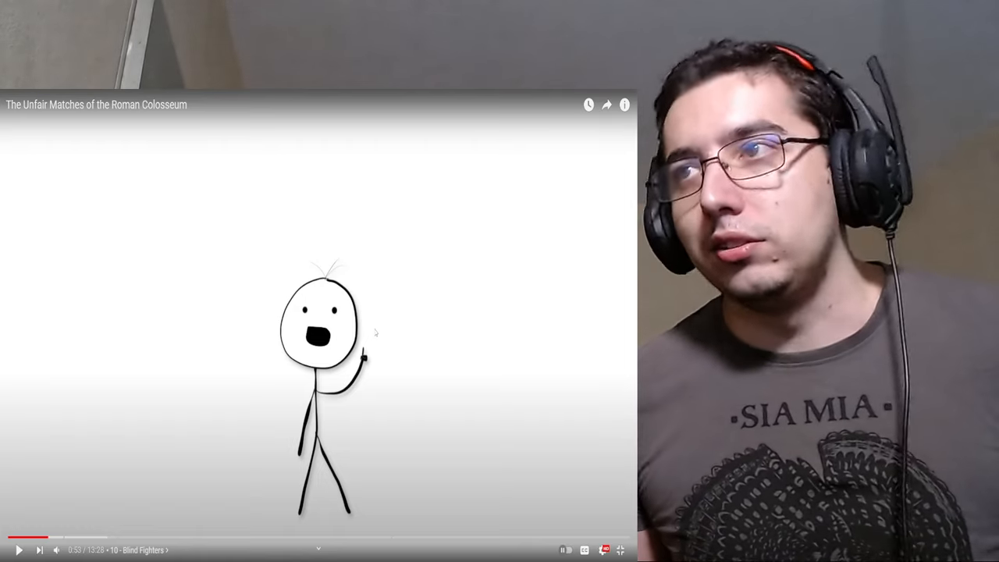
Pause and resume the Colosseum video around 7:15, continuing on into the Wild Animal Hunts chapter
click(19, 550)
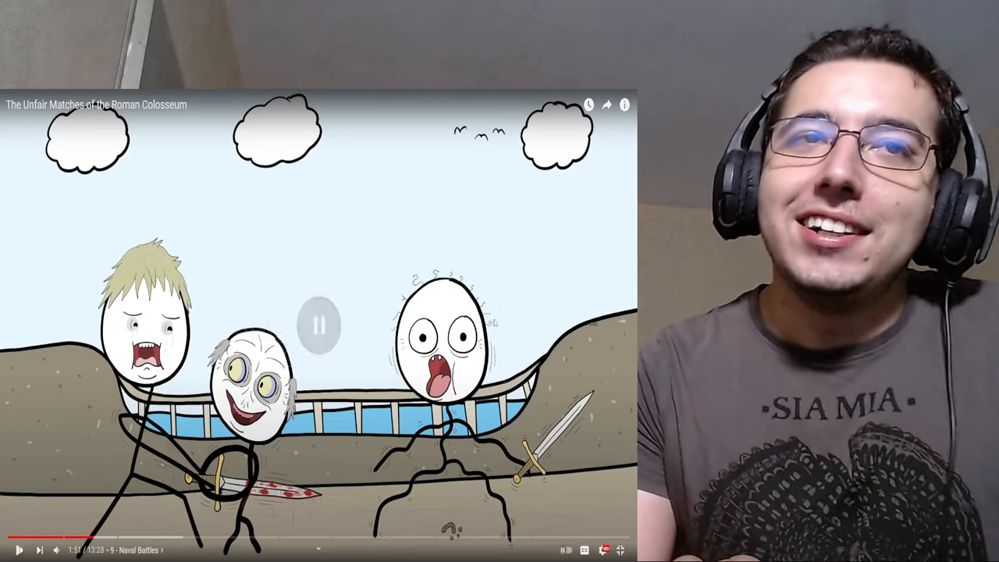
click(318, 325)
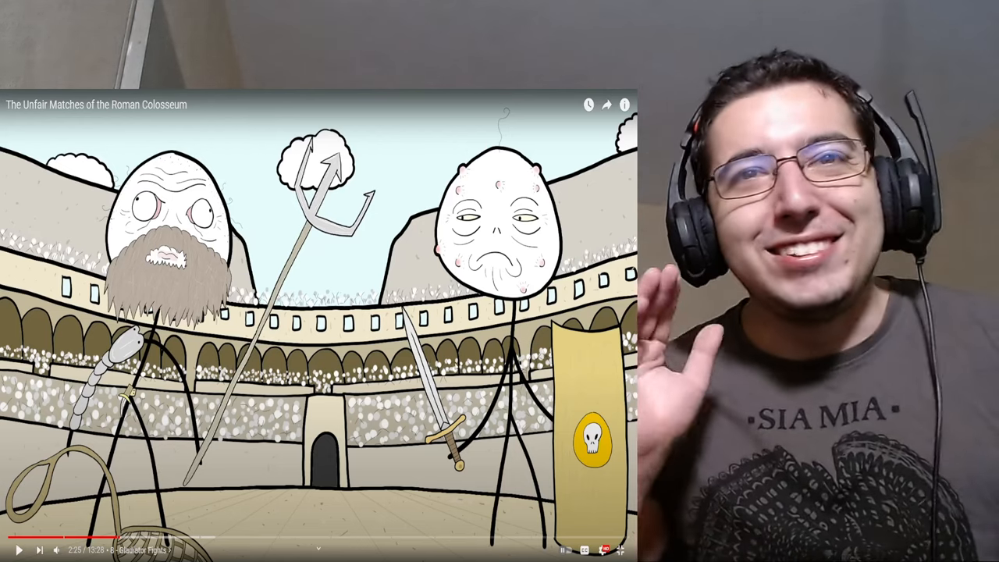
click(18, 549)
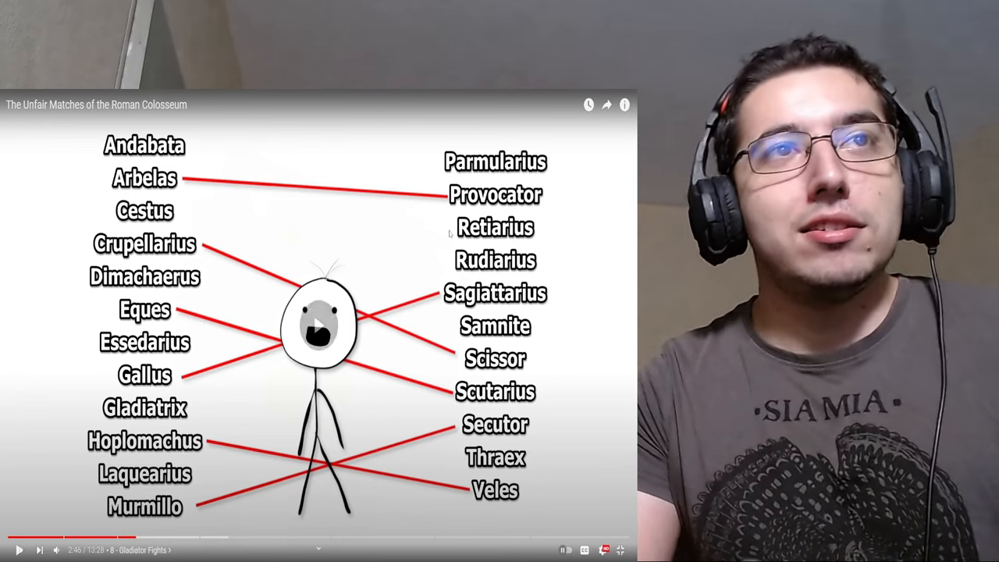
click(318, 325)
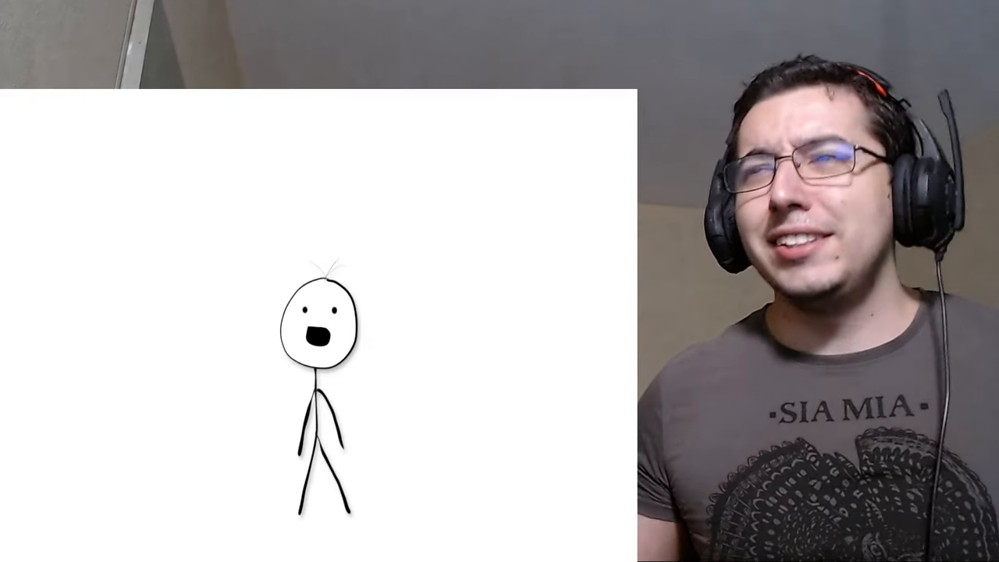
mouse_move(492, 367)
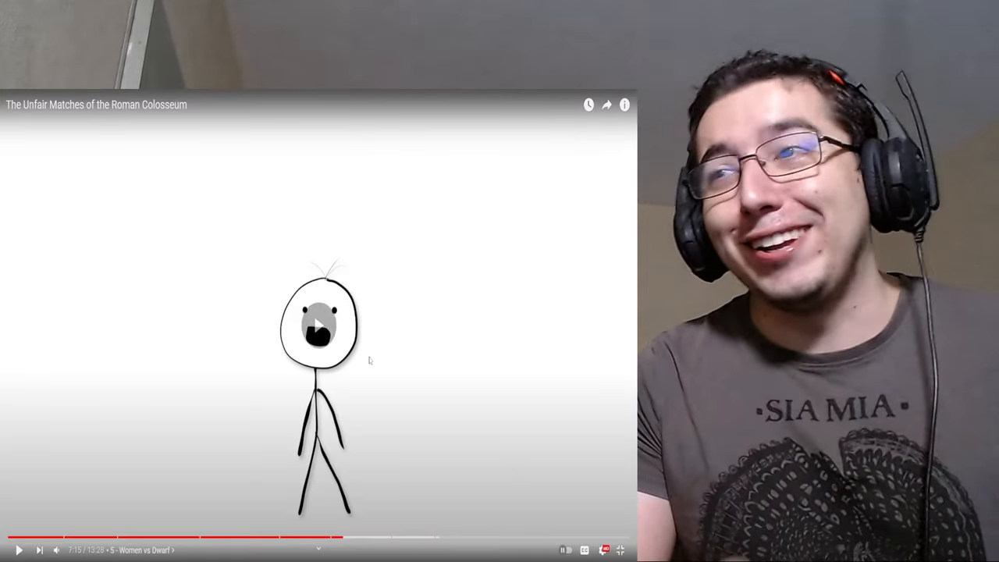
click(18, 550)
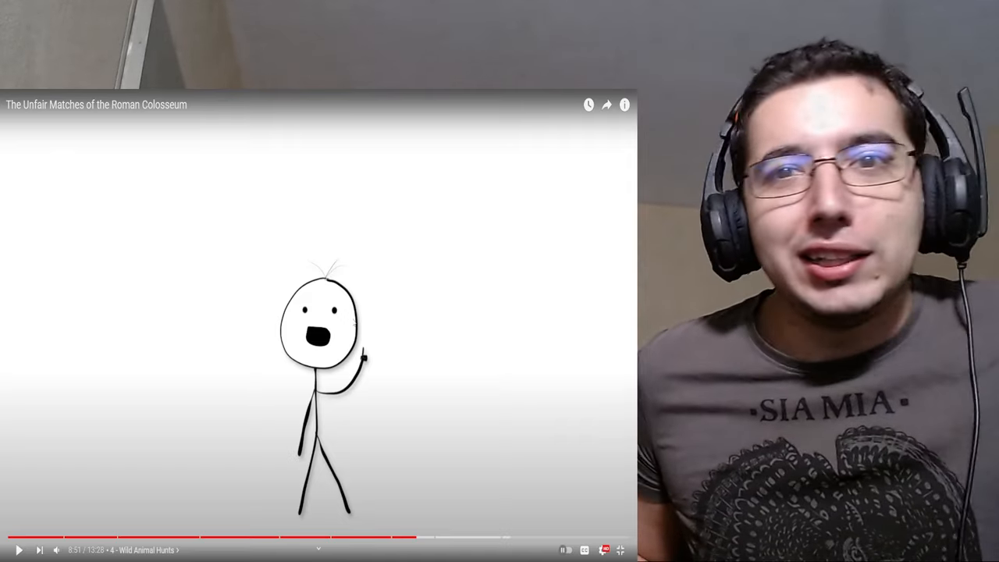
Resume the Colosseum video from 8:51, then restart playback after pausing at 9:33
click(318, 326)
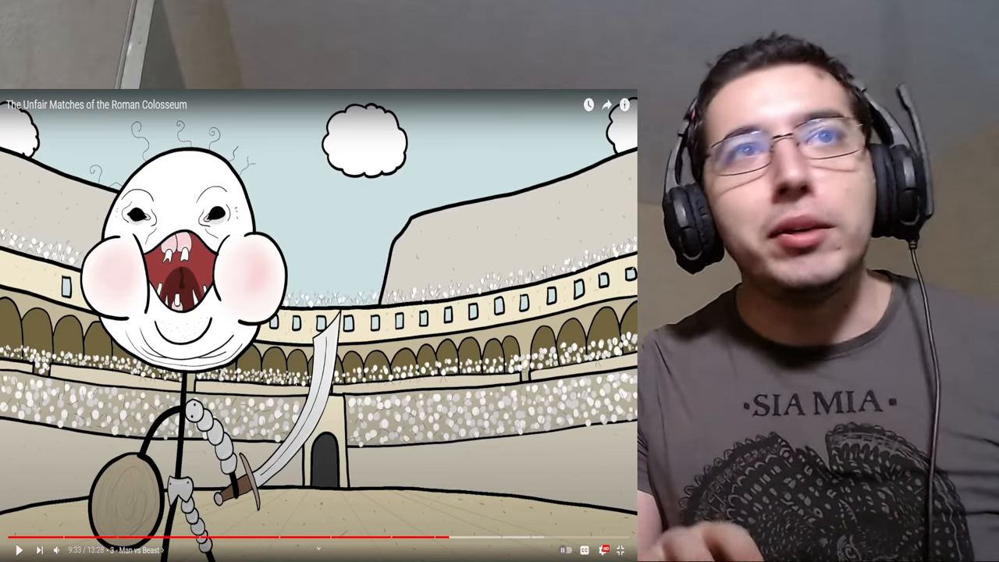
click(18, 549)
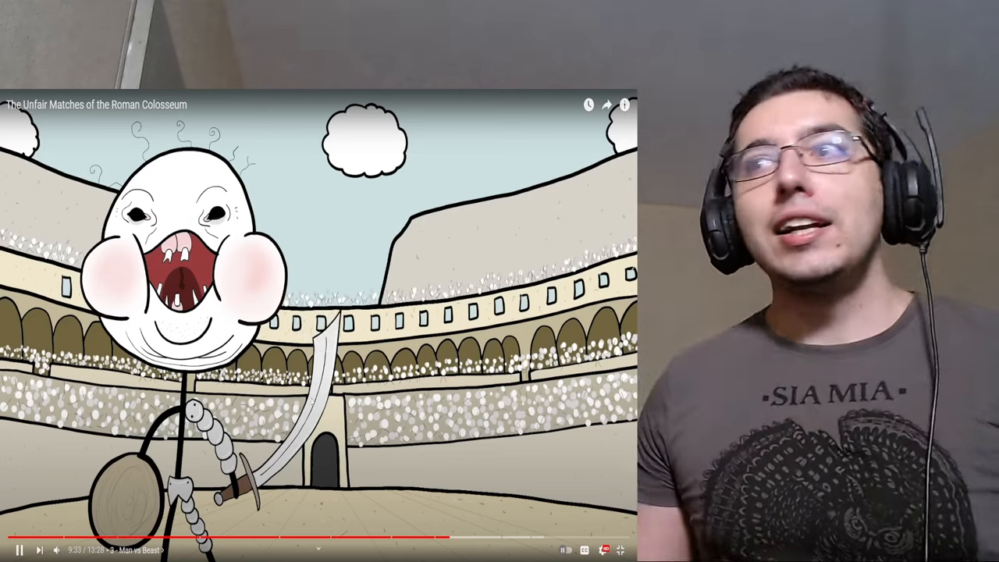